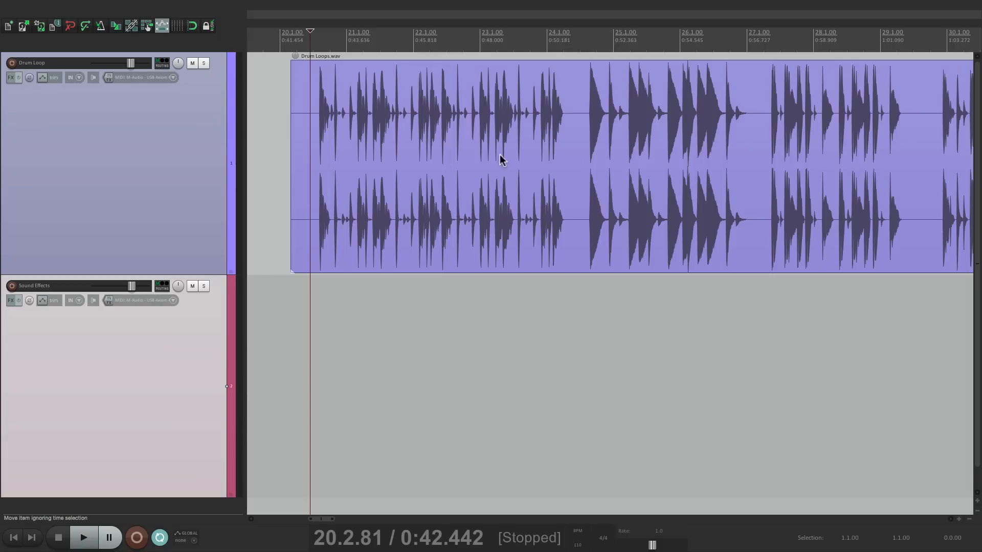
Play and stop the Drum Loop twice to audition the one-bar time selection
{"action": "left_click", "coordinate": [83, 537]}
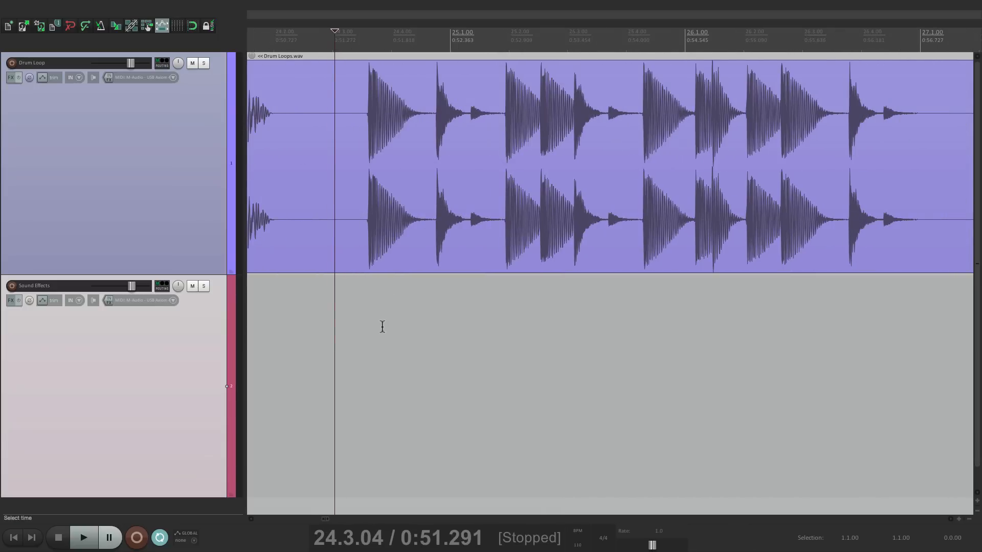
{"action": "left_click", "coordinate": [82, 537]}
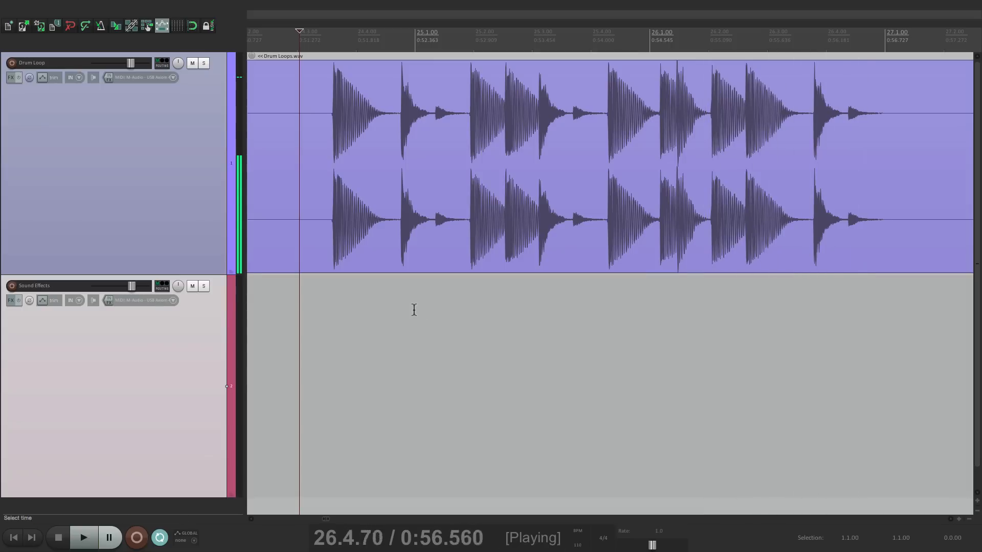
{"action": "left_click", "coordinate": [56, 537]}
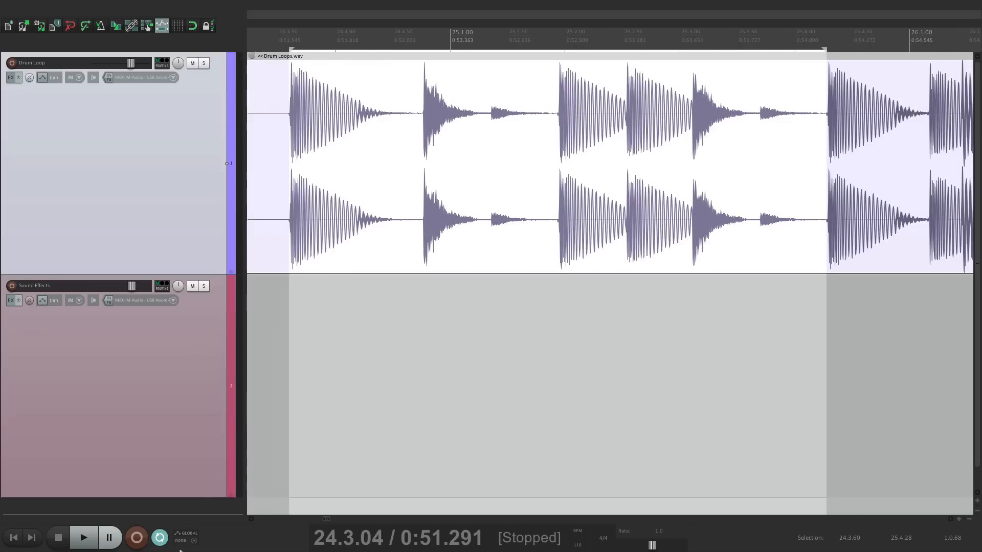
{"action": "mouse_move", "coordinate": [337, 413]}
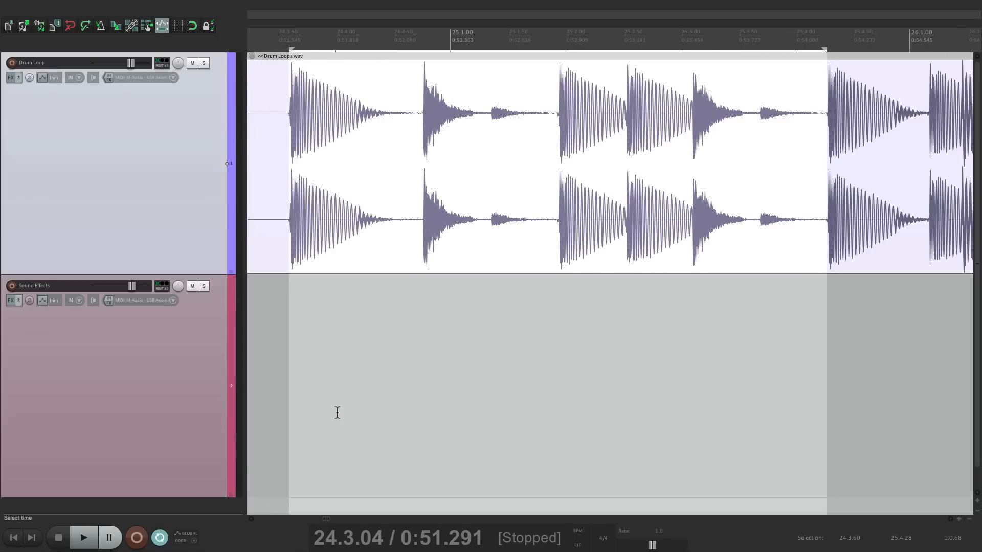
{"action": "left_click", "coordinate": [83, 537]}
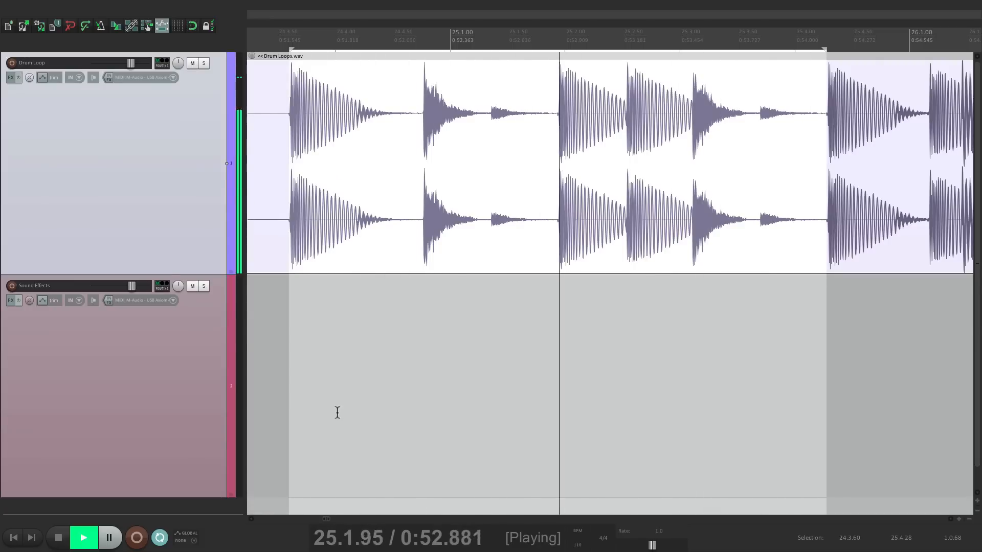
{"action": "left_click", "coordinate": [83, 537]}
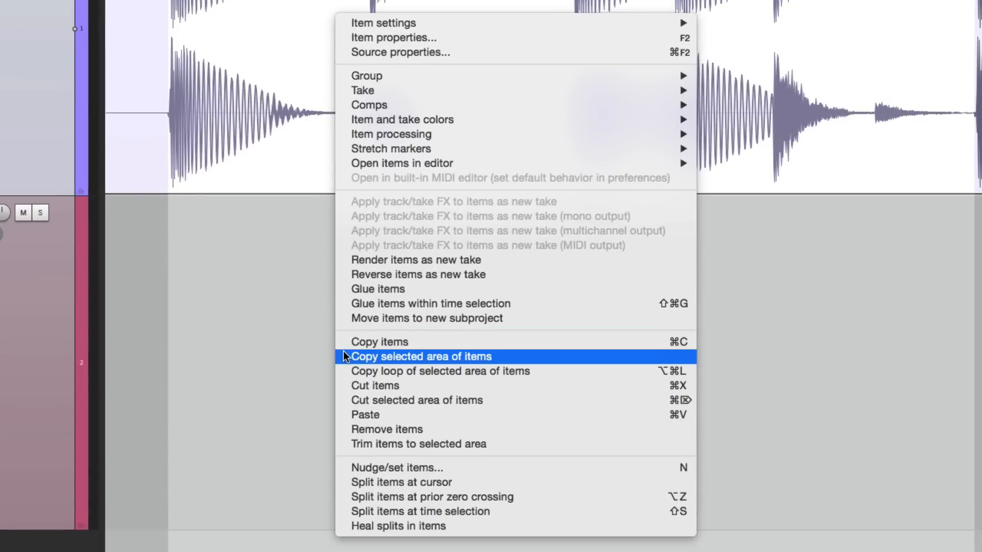
Copy the selected drum bar, paste it at bar 3, and extend the pasted item's end
{"action": "left_click", "coordinate": [421, 357]}
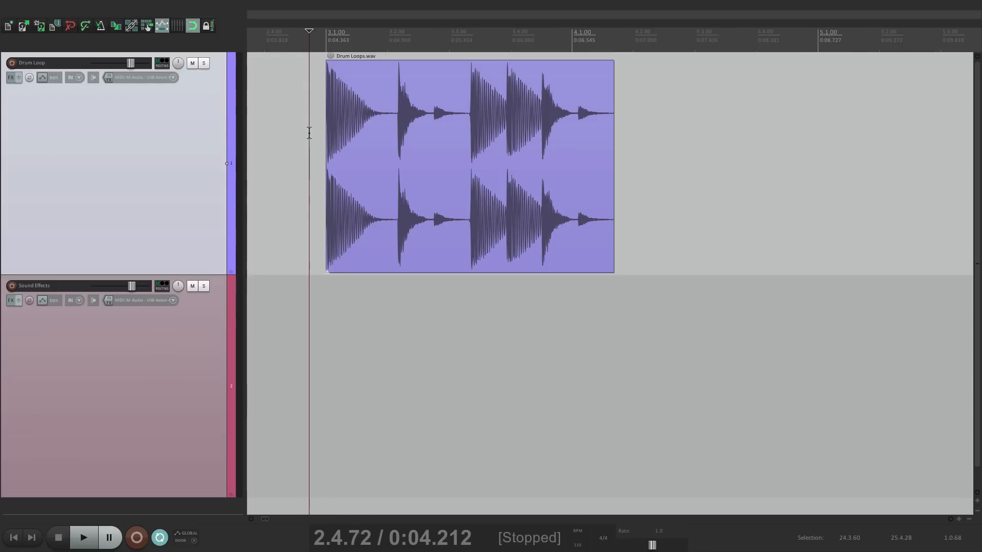
{"action": "mouse_move", "coordinate": [612, 129]}
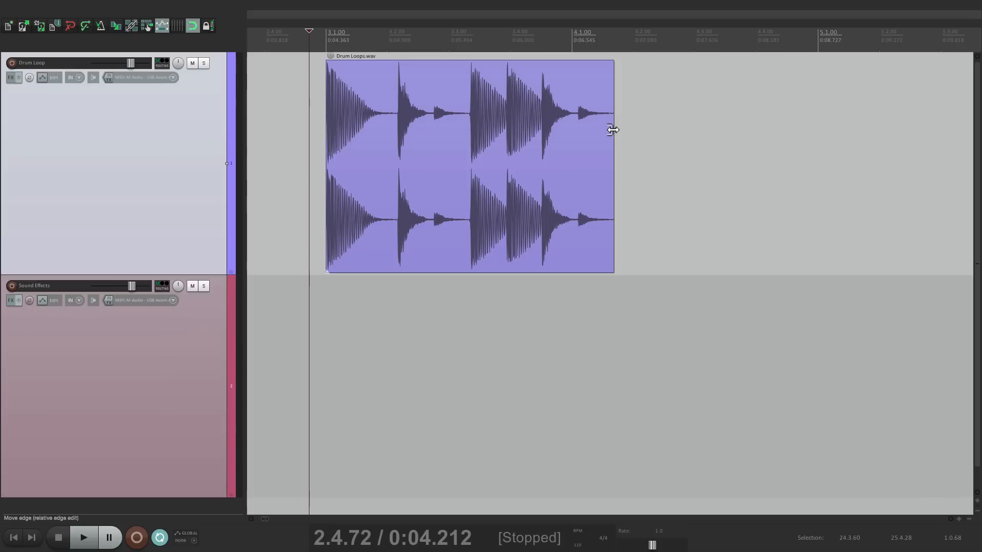
{"action": "left_click_drag", "start_coordinate": [612, 129], "coordinate": [790, 129]}
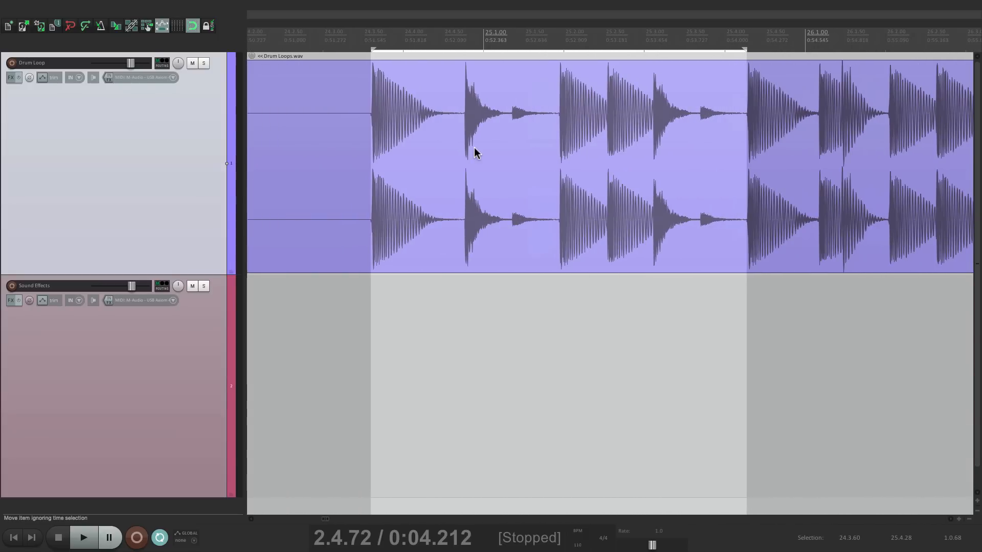
Copy the selected one-bar drum section as a repeatable loop for pasting at bar 3
{"action": "right_click", "coordinate": [475, 153]}
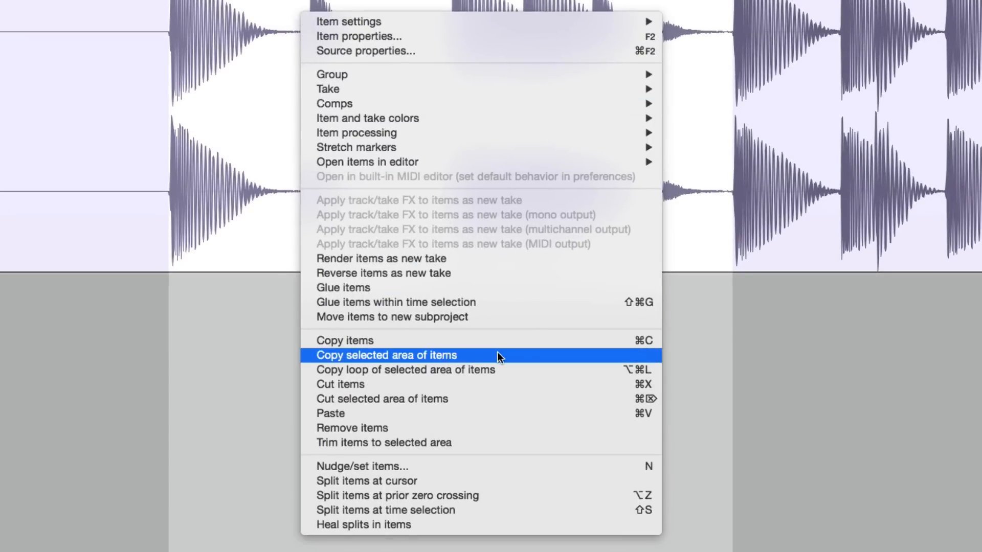
{"action": "mouse_move", "coordinate": [501, 369]}
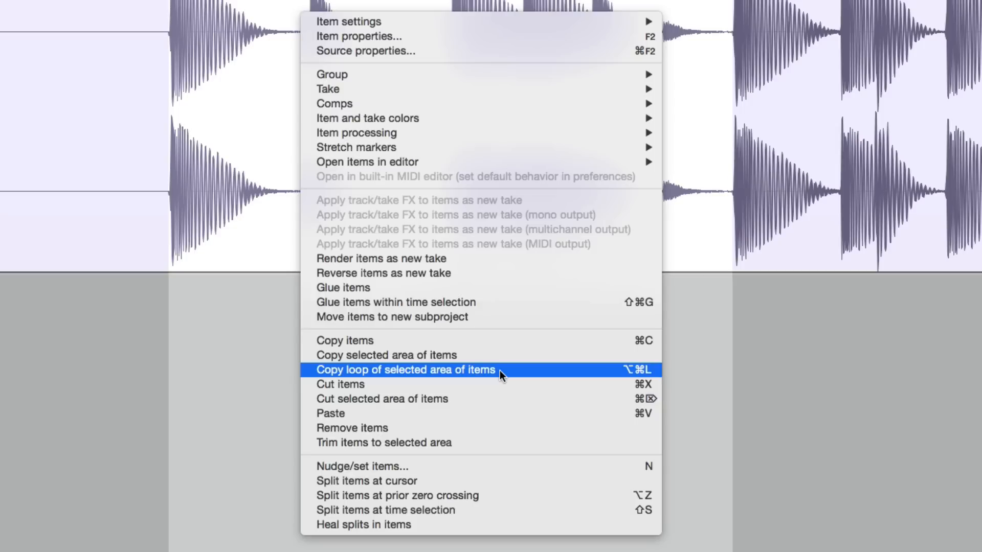
{"action": "left_click", "coordinate": [405, 369]}
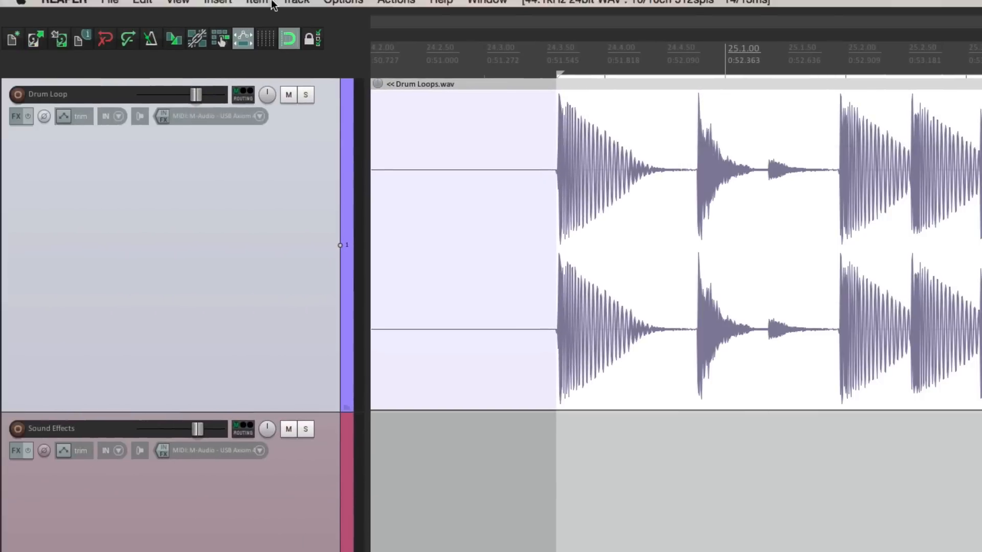
{"action": "left_click", "coordinate": [256, 8]}
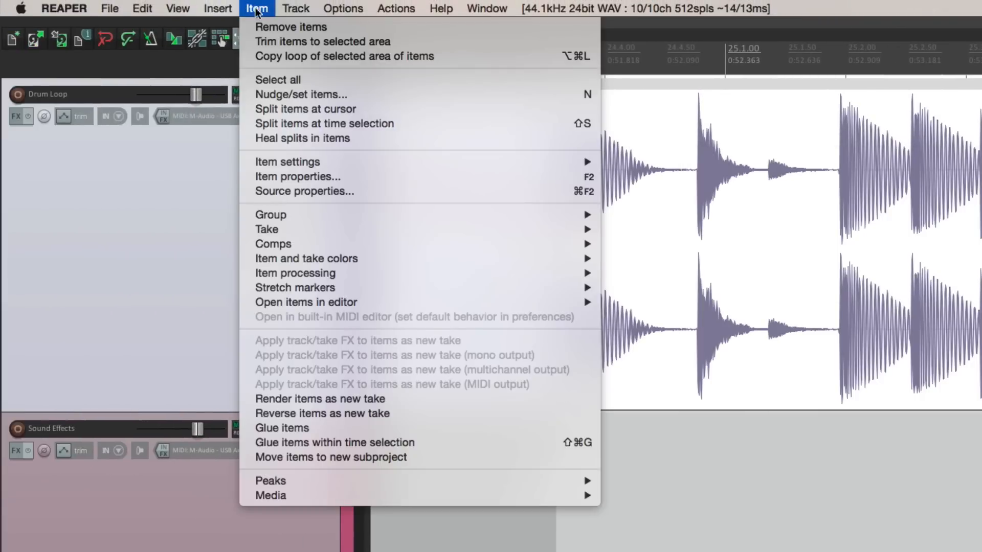
{"action": "mouse_move", "coordinate": [344, 56]}
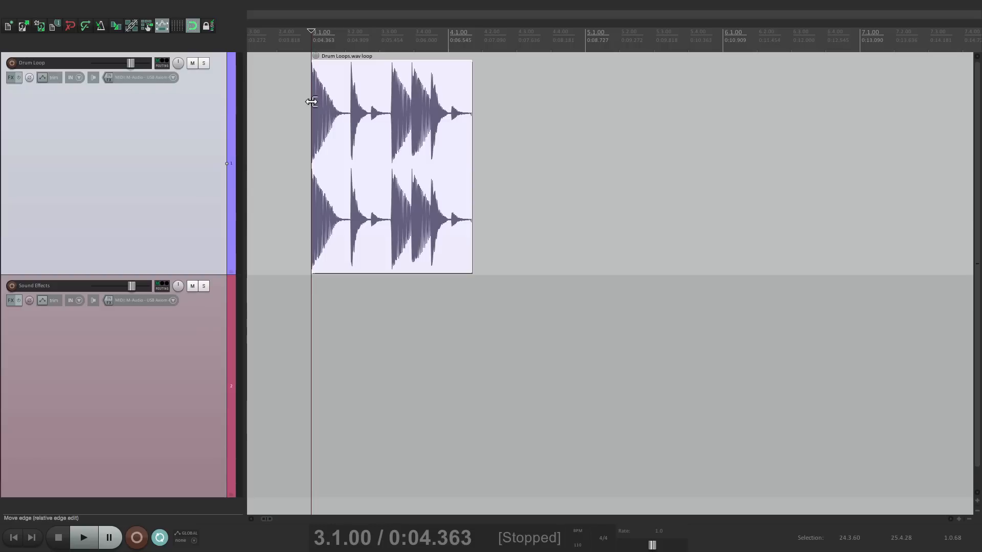
{"action": "left_click", "coordinate": [82, 537]}
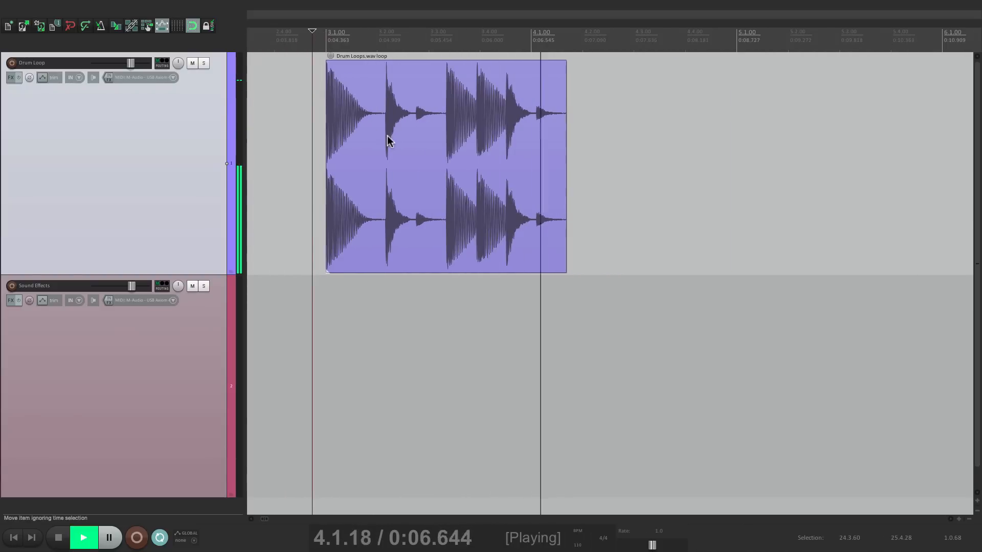
{"action": "left_click", "coordinate": [81, 537]}
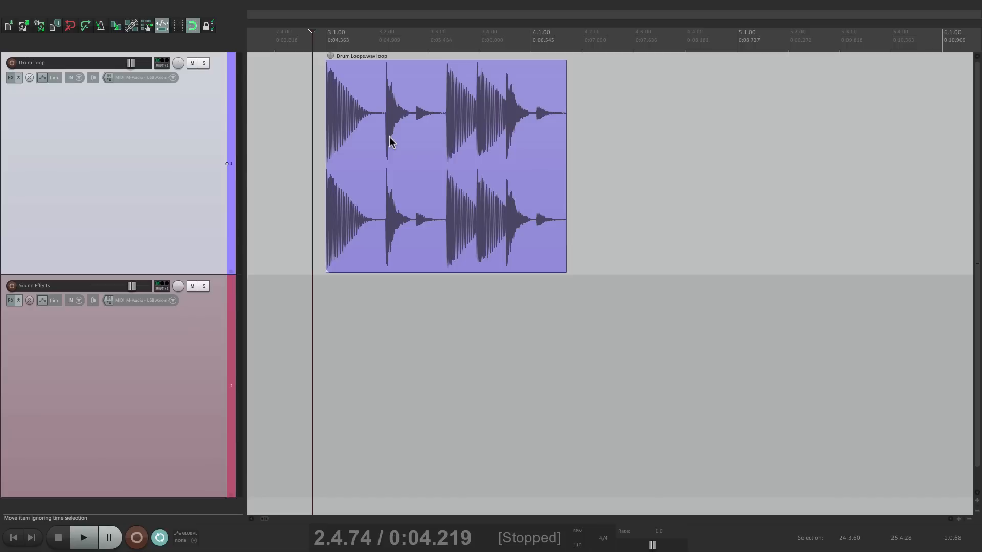
{"action": "left_click_drag", "start_coordinate": [565, 166], "coordinate": [719, 166]}
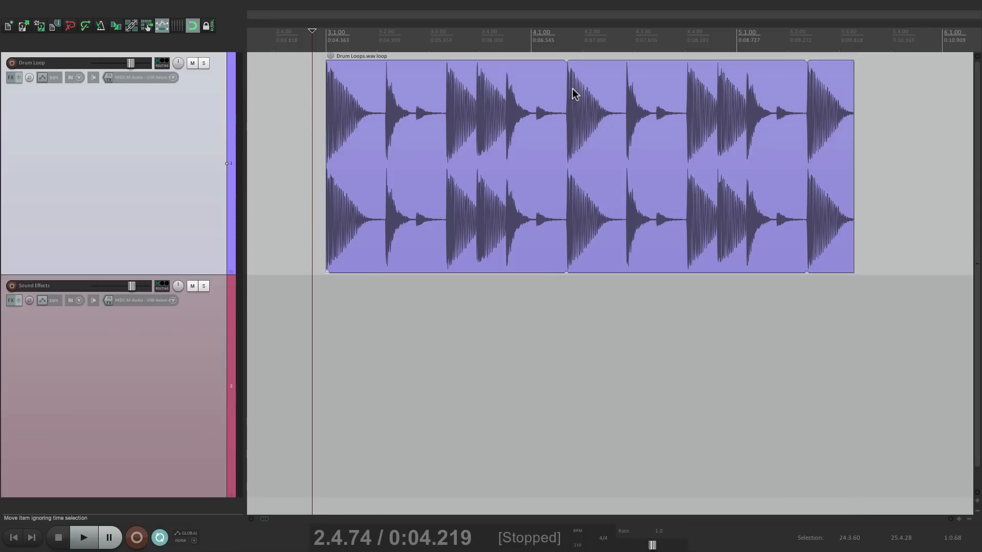
{"action": "mouse_move", "coordinate": [566, 69]}
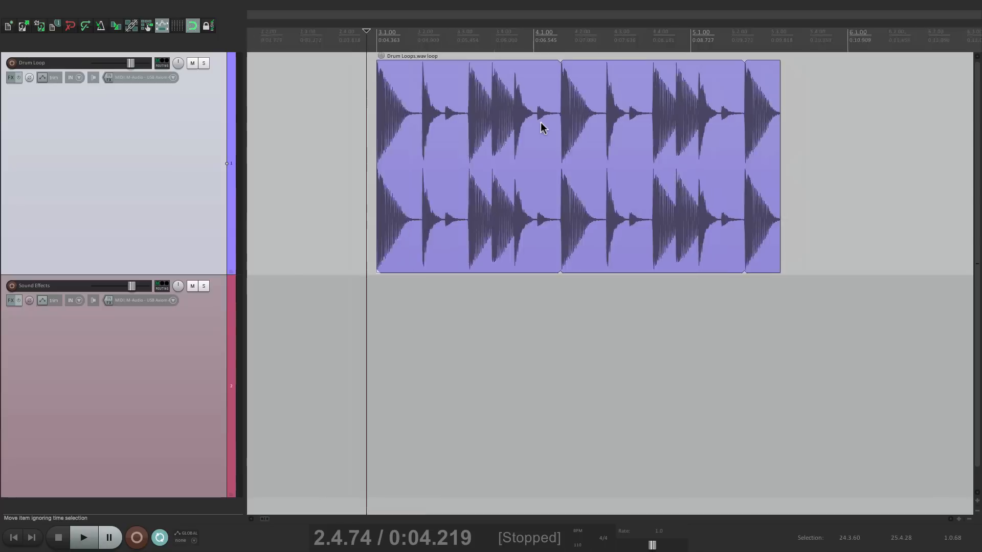
{"action": "left_click_drag", "start_coordinate": [779, 166], "coordinate": [857, 165]}
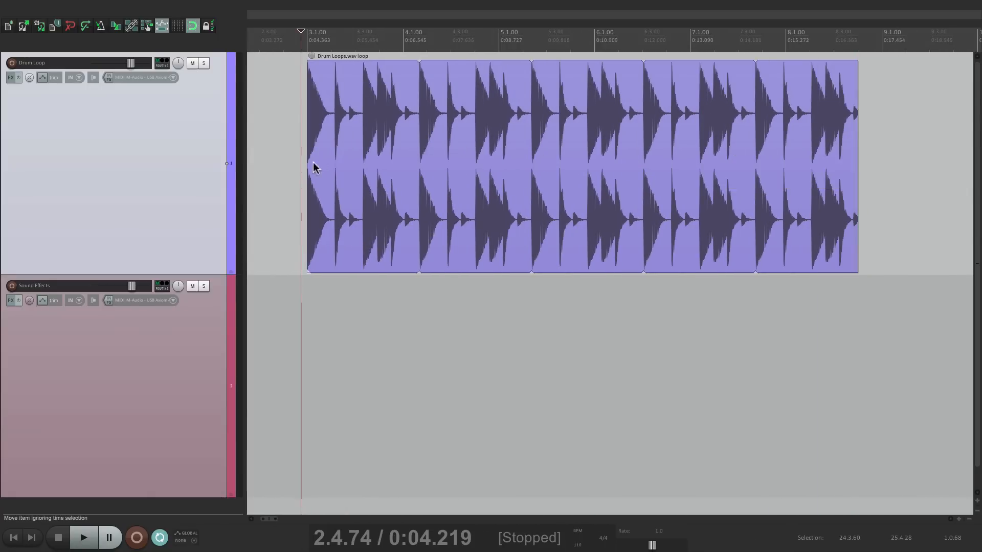
{"action": "left_click", "coordinate": [83, 537]}
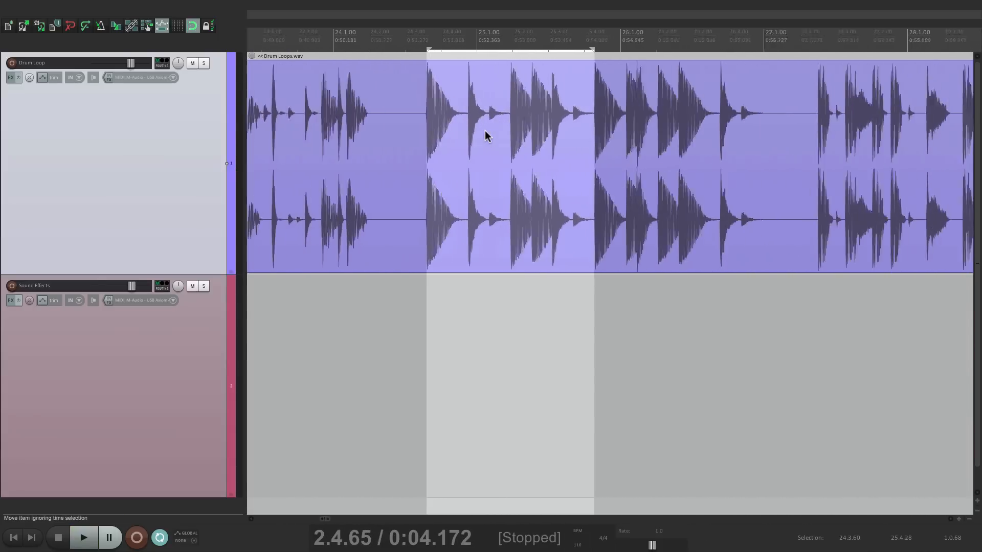
{"action": "right_click", "coordinate": [487, 136]}
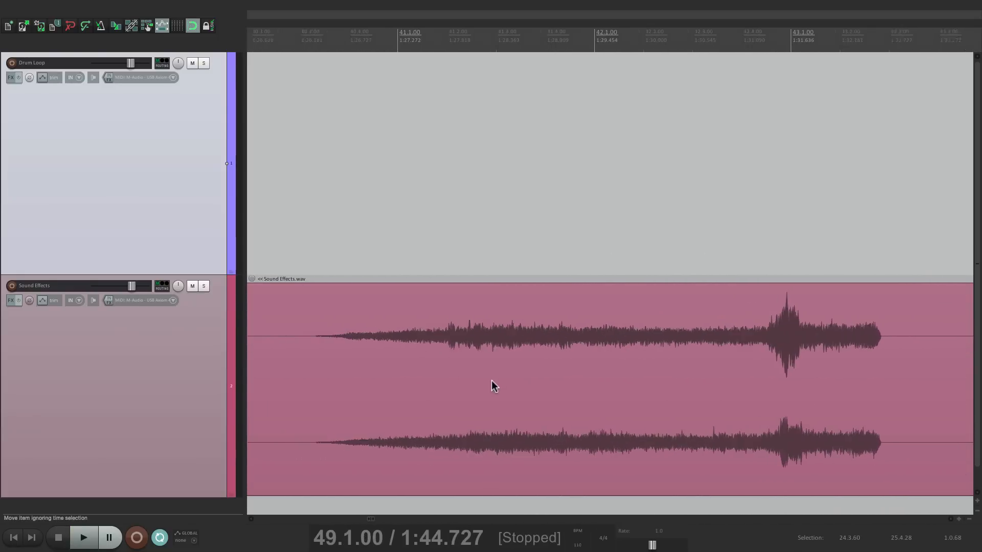
Audition the Sound Effects recording, then copy the marked crowd-noise area near bars 40–44
{"action": "left_click", "coordinate": [82, 537]}
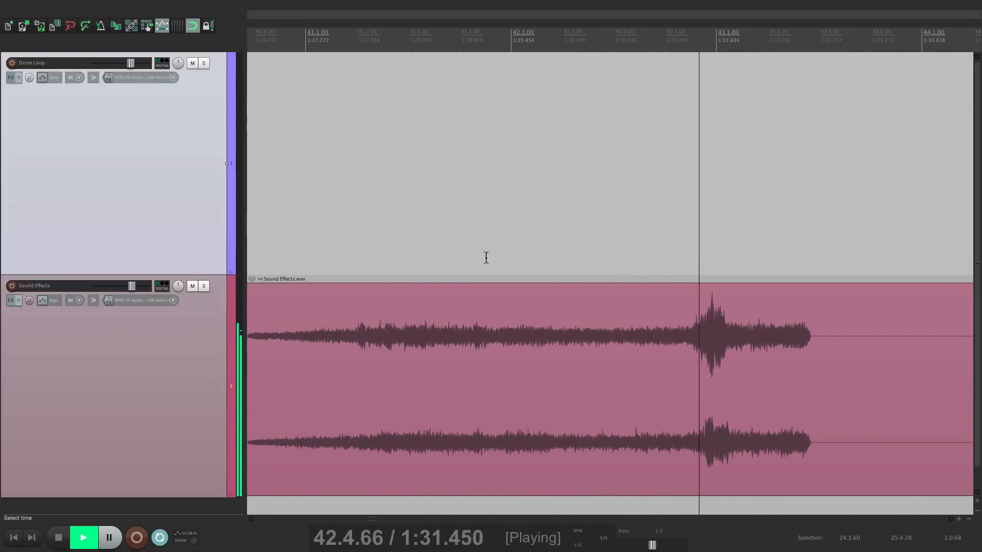
{"action": "left_click", "coordinate": [58, 537]}
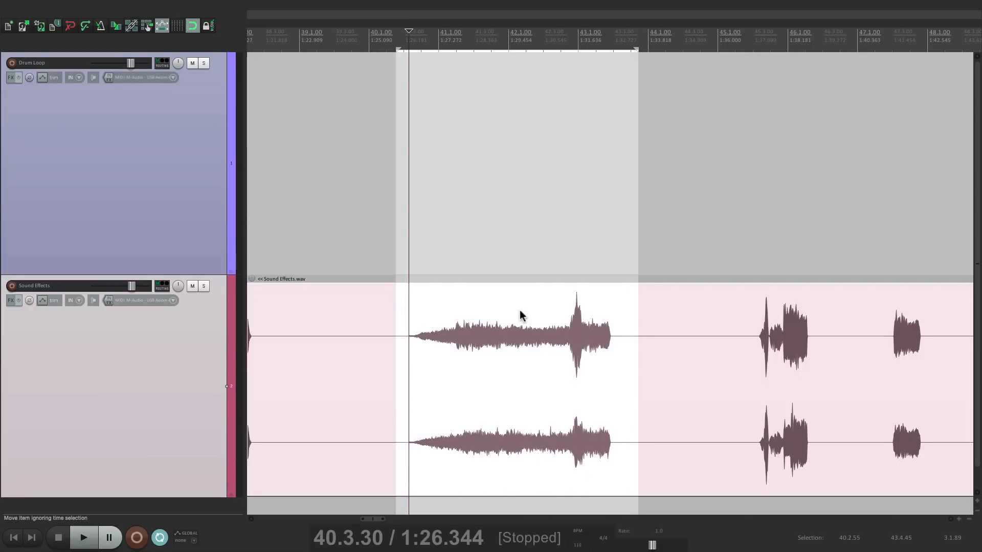
{"action": "right_click", "coordinate": [521, 315]}
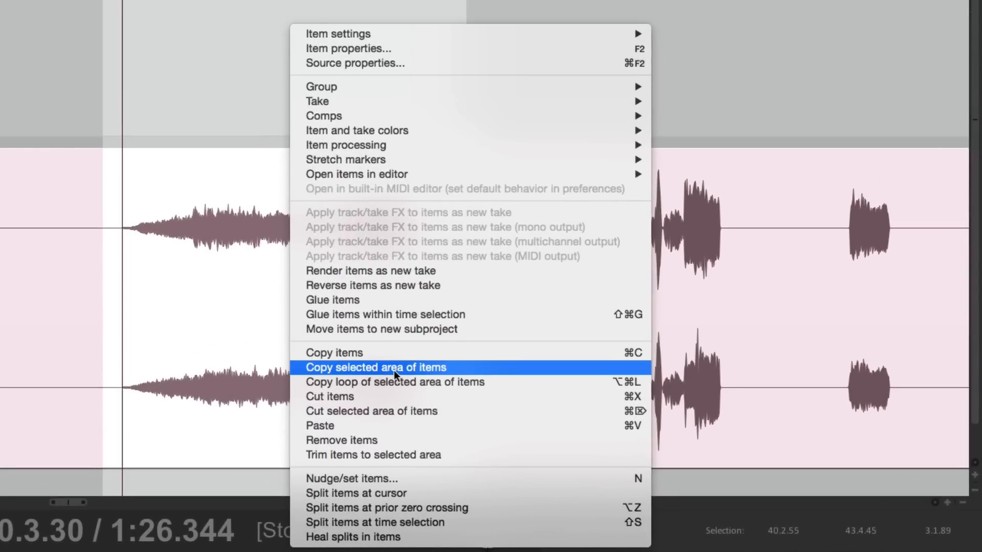
{"action": "mouse_move", "coordinate": [472, 369]}
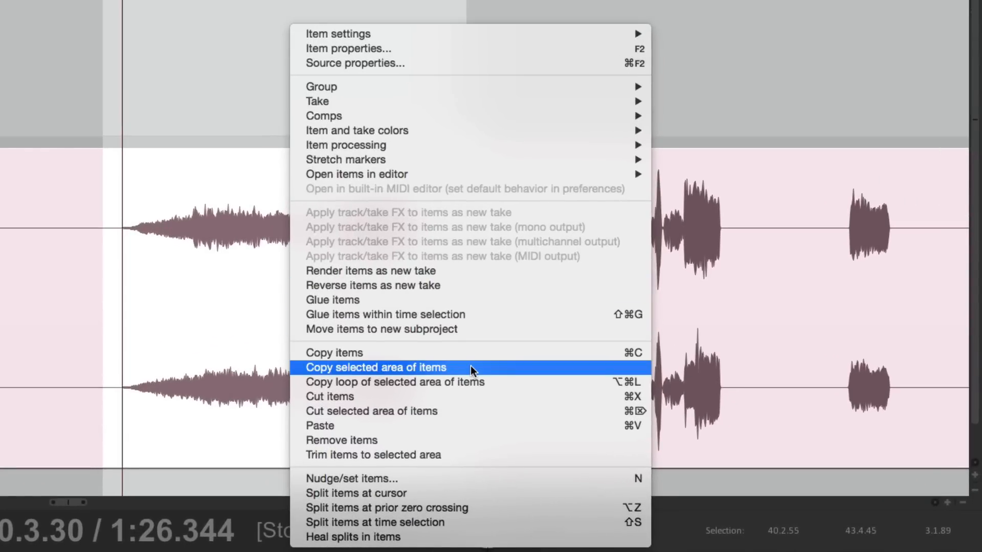
{"action": "left_click", "coordinate": [375, 368]}
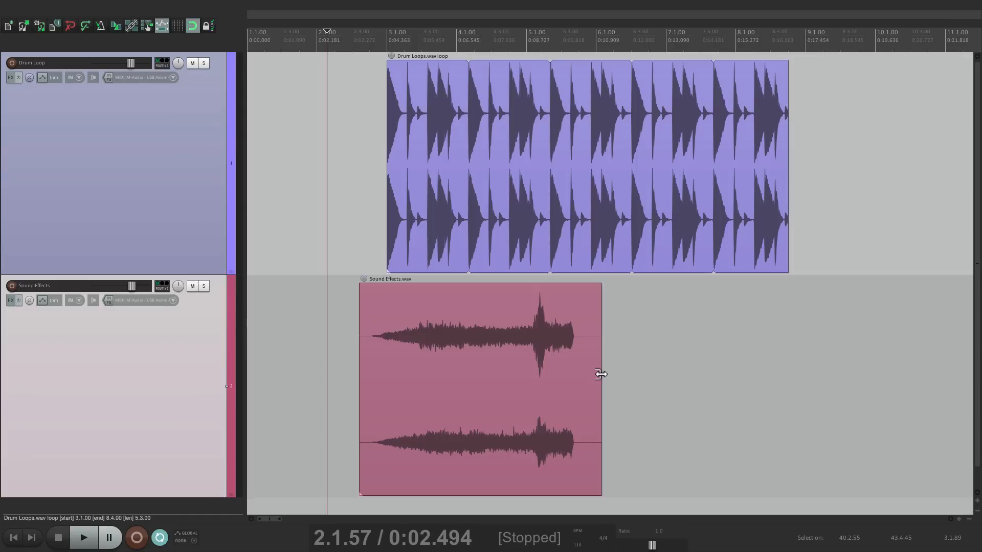
Trim the pasted crowd-noise clip's end and toggle solo on Sound Effects to audition it
{"action": "left_click_drag", "start_coordinate": [601, 375], "coordinate": [606, 385]}
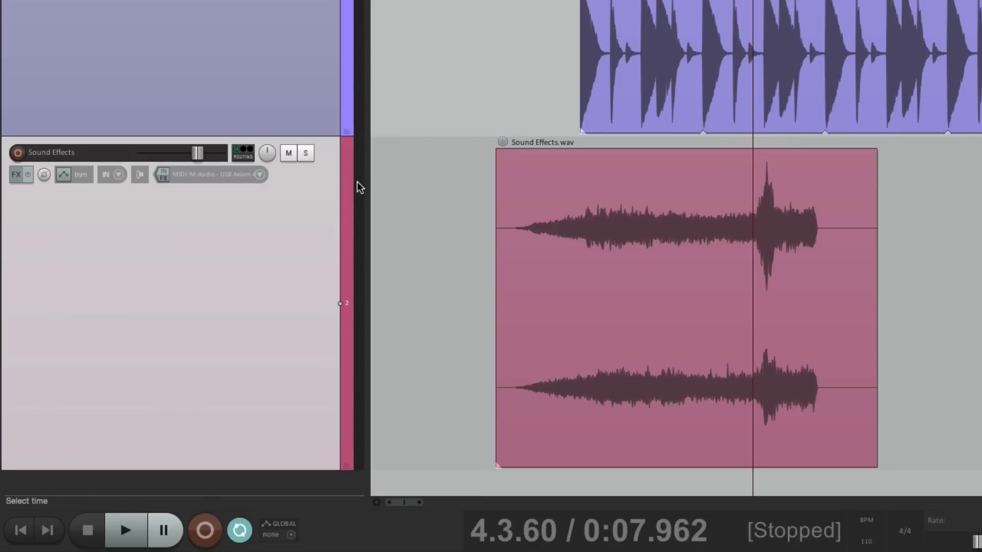
{"action": "left_click", "coordinate": [305, 152]}
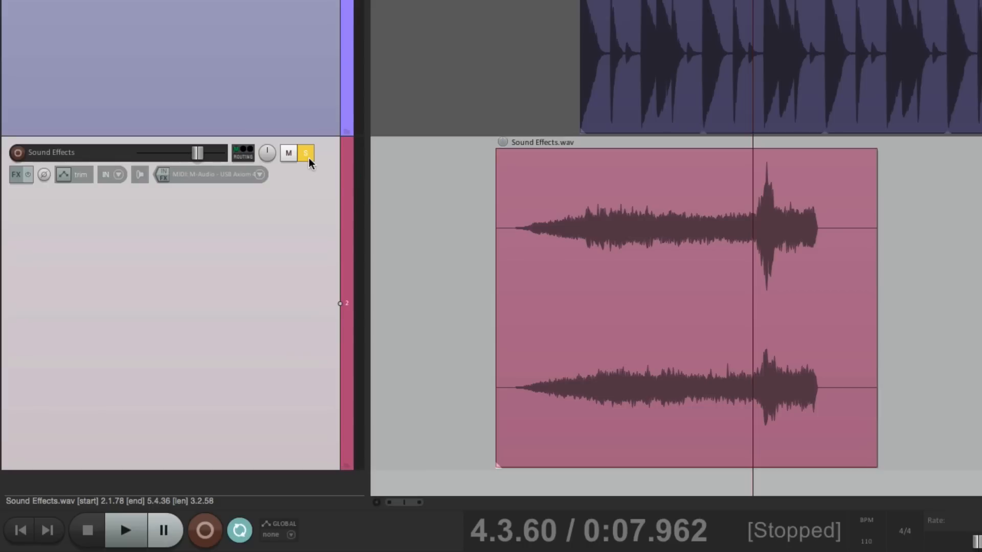
{"action": "left_click", "coordinate": [305, 153]}
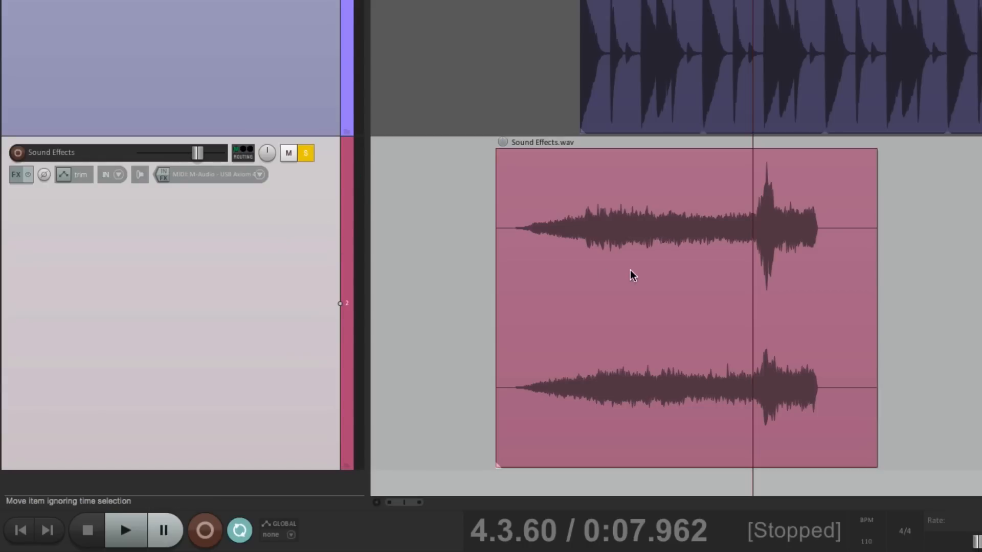
{"action": "mouse_move", "coordinate": [751, 239]}
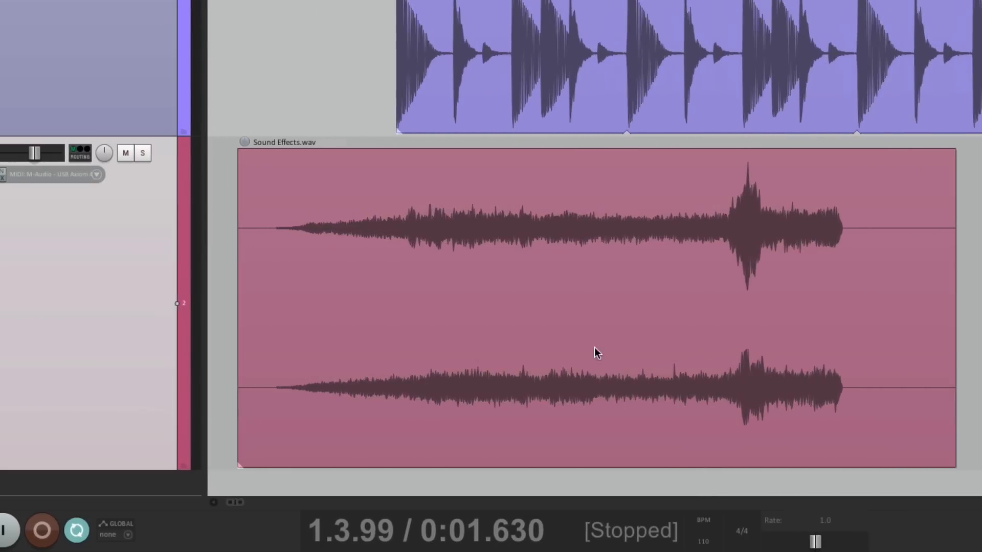
{"action": "left_click", "coordinate": [406, 228]}
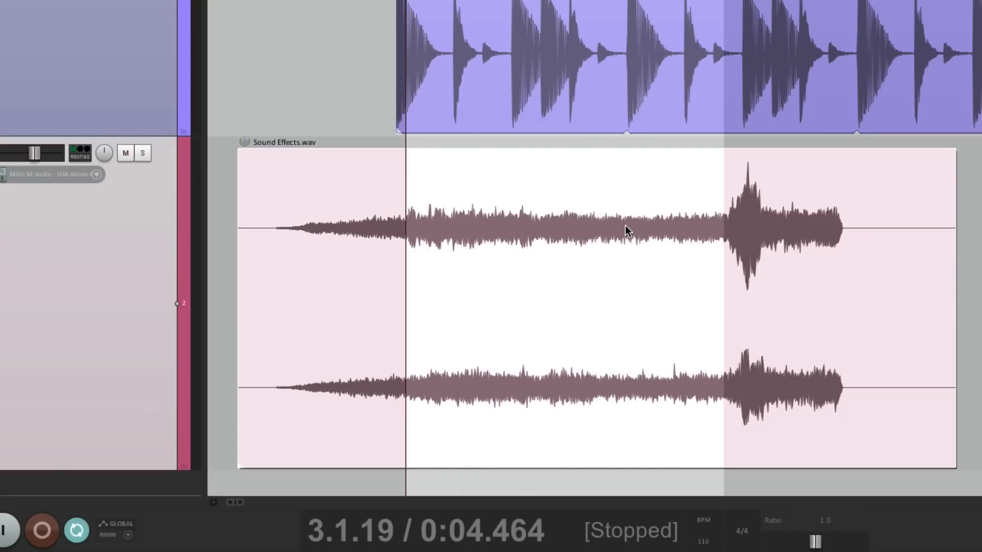
Open the item options on the marked steady crowd-noise stretch of Sound Effects.wav
{"action": "right_click", "coordinate": [625, 230]}
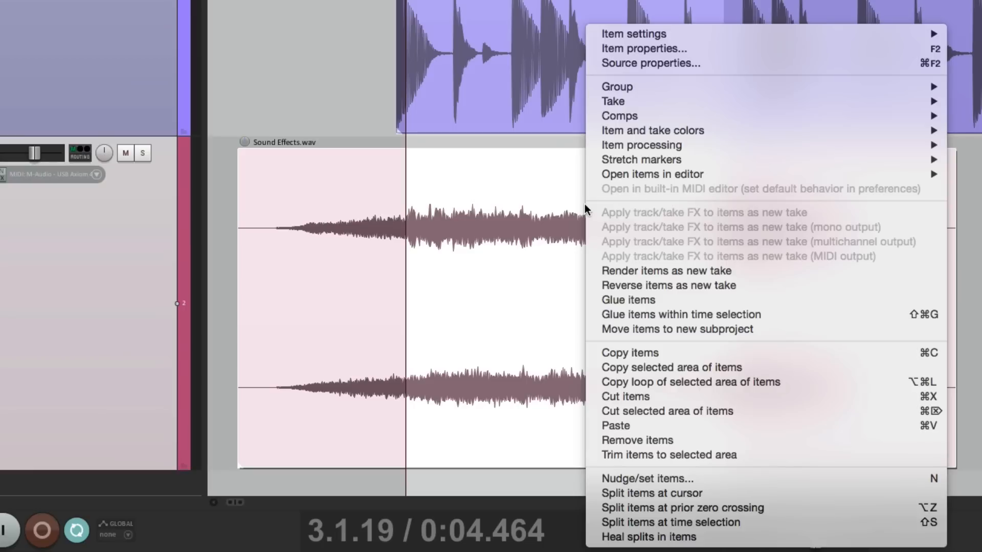
{"action": "mouse_move", "coordinate": [792, 382]}
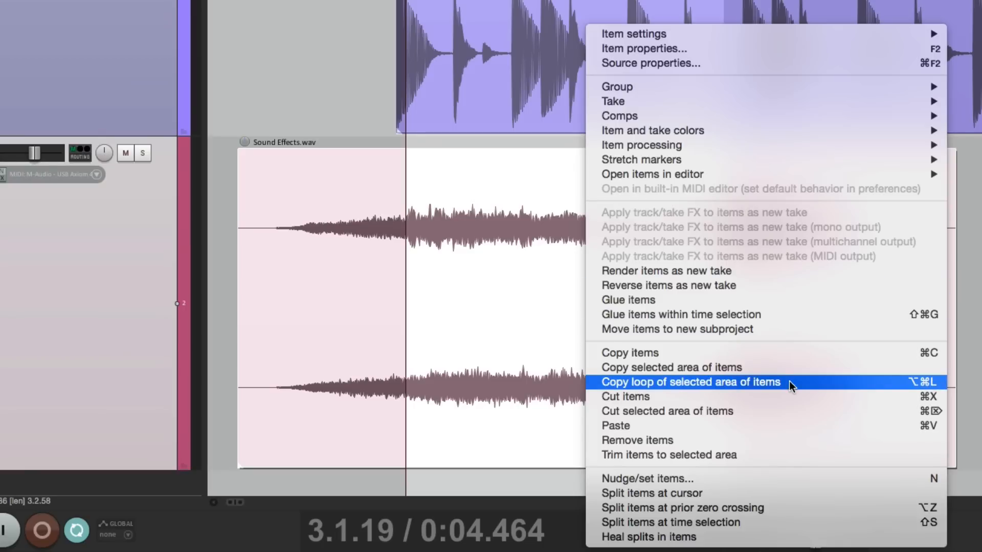
{"action": "mouse_move", "coordinate": [798, 387]}
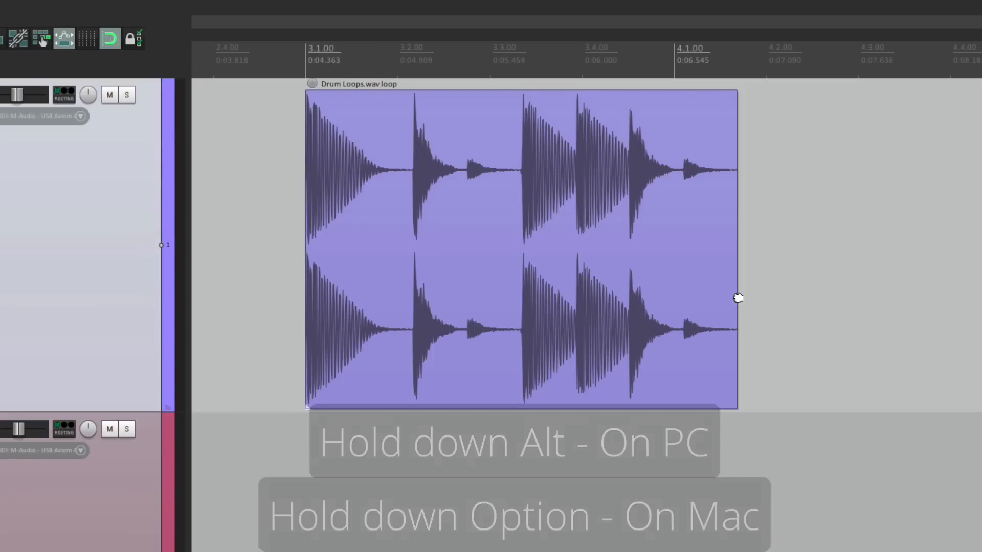
Time-stretch the drum loop item to rate 1.170 and play the looped pattern from bar 3
{"action": "left_click_drag", "start_coordinate": [737, 298], "coordinate": [765, 298]}
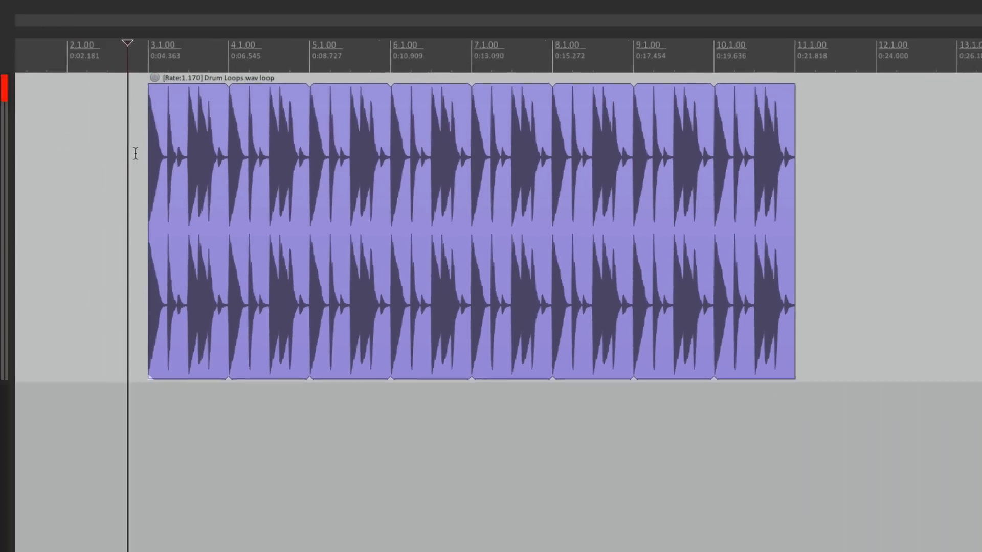
{"action": "left_click", "coordinate": [83, 537]}
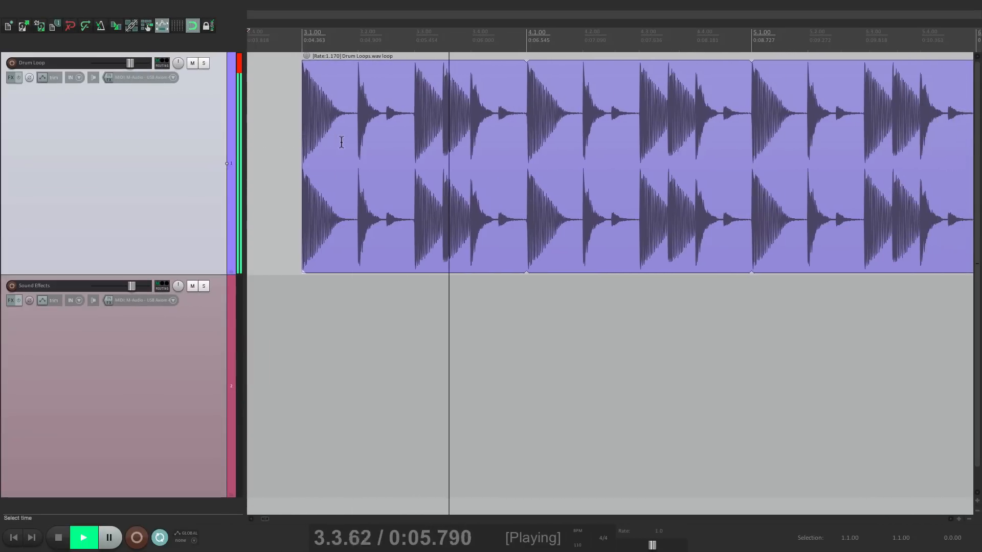